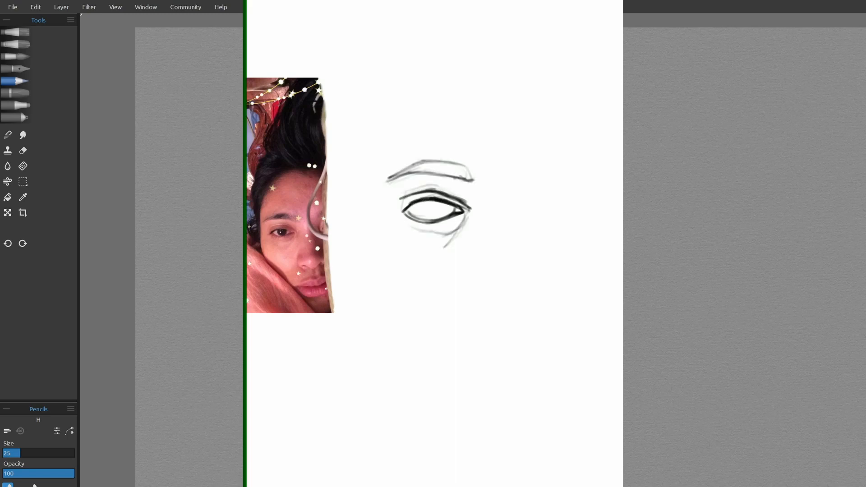
- Shade around the sketched eye, then paint the dark hair and grey face tones
{"action": "left_click_drag", "start_coordinate": [421, 204], "coordinate": [436, 216]}
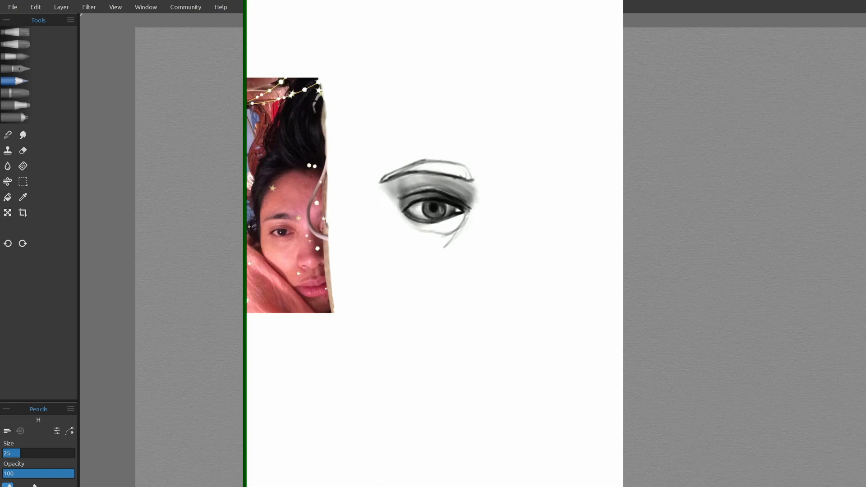
{"action": "left_click_drag", "start_coordinate": [392, 172], "coordinate": [469, 177]}
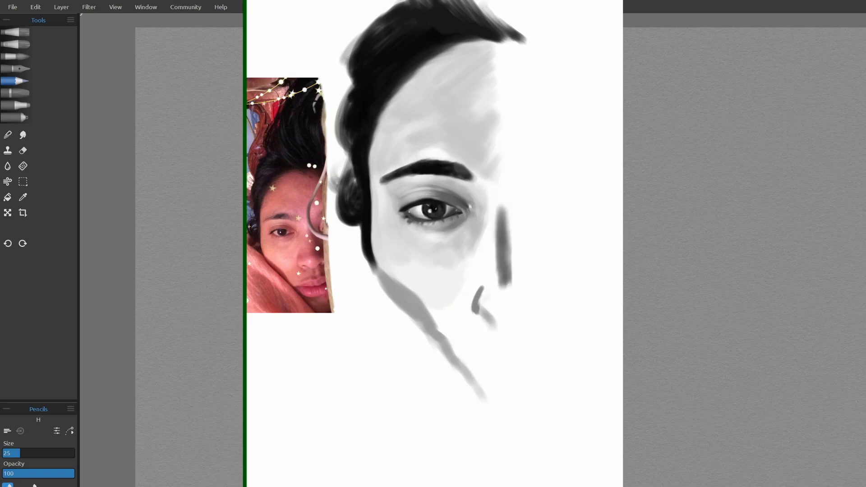
- Shade the nose, cheek, lips and chin, adding a dark contour along the right edge
{"action": "left_click_drag", "start_coordinate": [497, 232], "coordinate": [509, 310]}
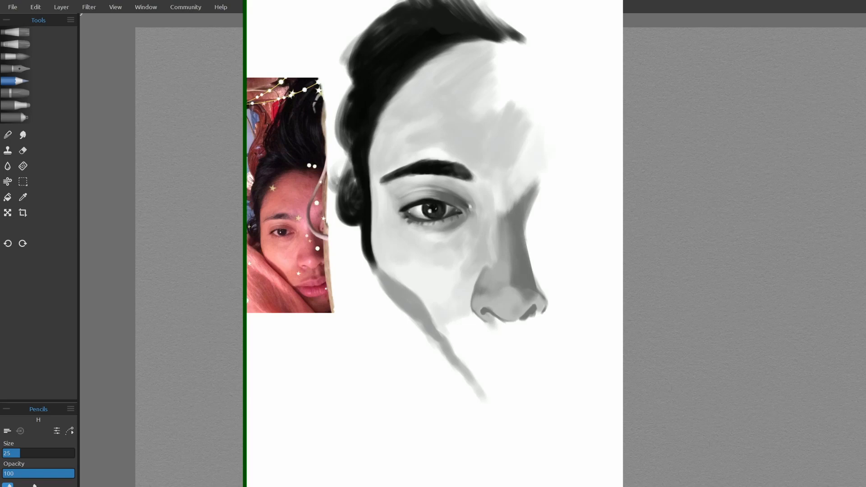
{"action": "left_click", "coordinate": [509, 298]}
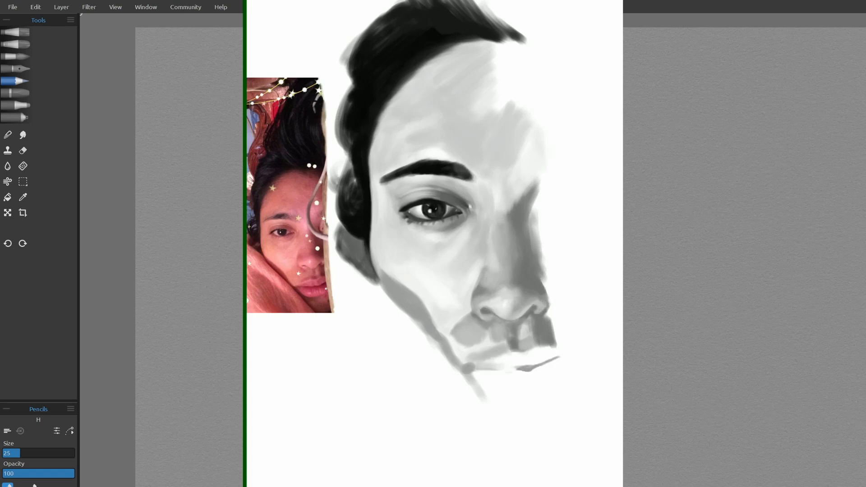
{"action": "left_click_drag", "start_coordinate": [470, 364], "coordinate": [536, 359]}
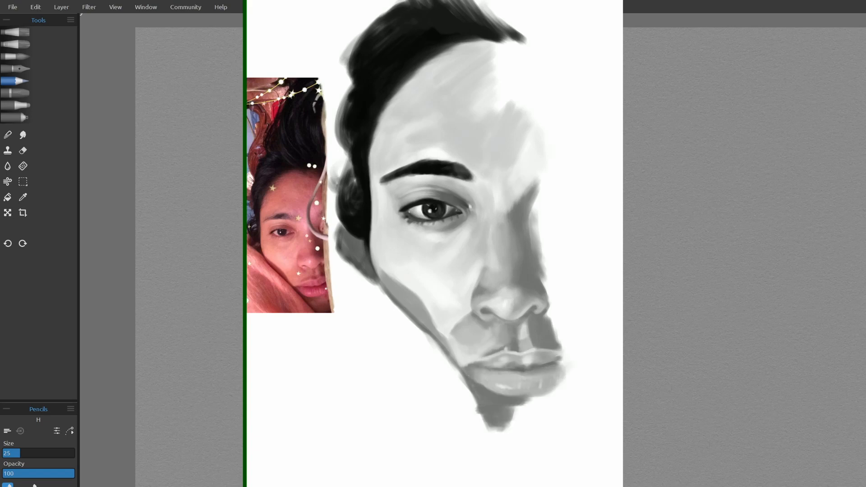
{"action": "left_click_drag", "start_coordinate": [559, 180], "coordinate": [575, 442]}
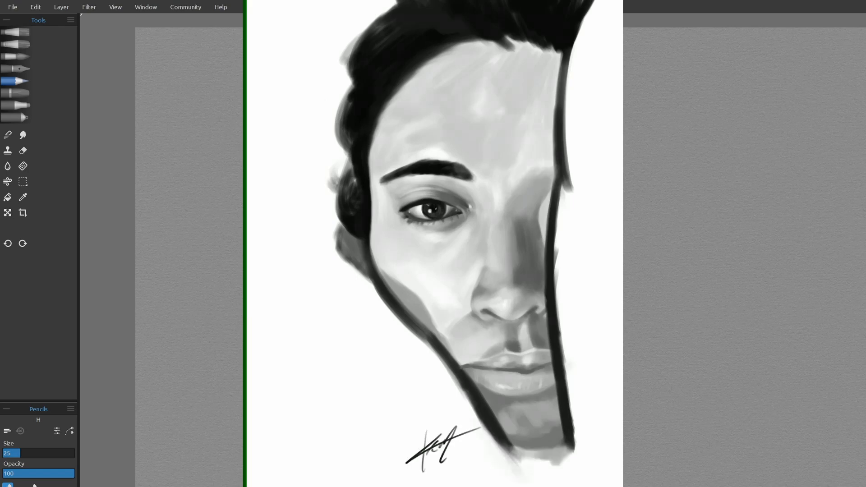
- Paint a small grayscale head with white beard beside the Gandalf reference photo
{"action": "left_click_drag", "start_coordinate": [437, 447], "coordinate": [470, 453]}
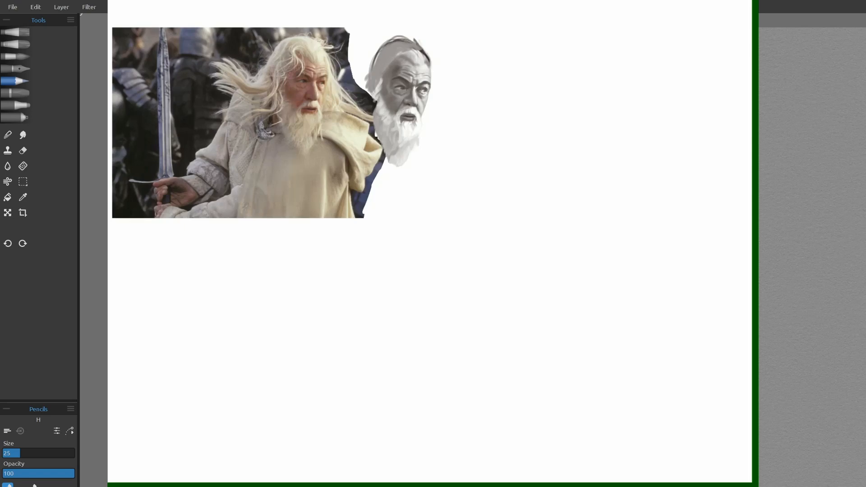
- Paint a dark backdrop behind Gandalf's head, then his flowing hair and robe
{"action": "left_click_drag", "start_coordinate": [398, 33], "coordinate": [442, 138]}
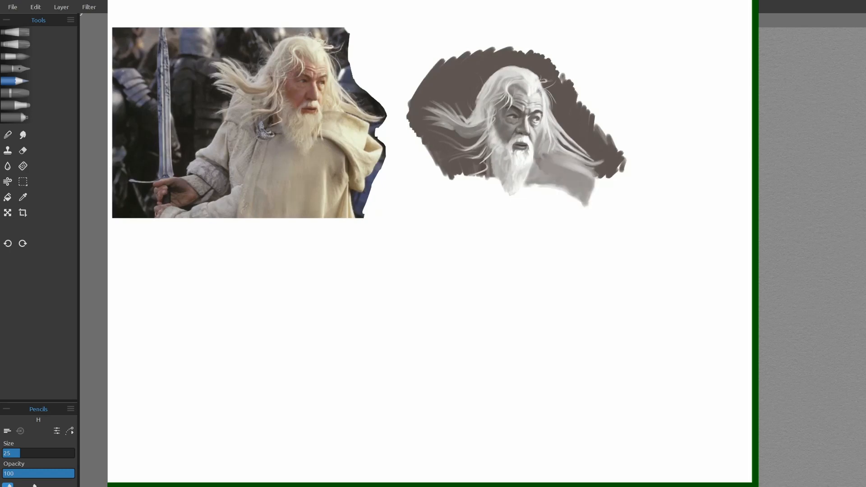
{"action": "left_click_drag", "start_coordinate": [558, 161], "coordinate": [586, 182]}
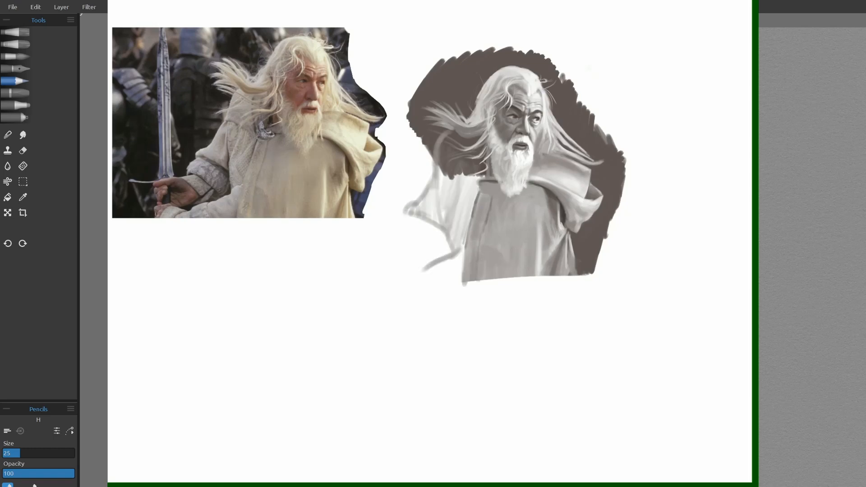
{"action": "left_click_drag", "start_coordinate": [517, 160], "coordinate": [465, 161]}
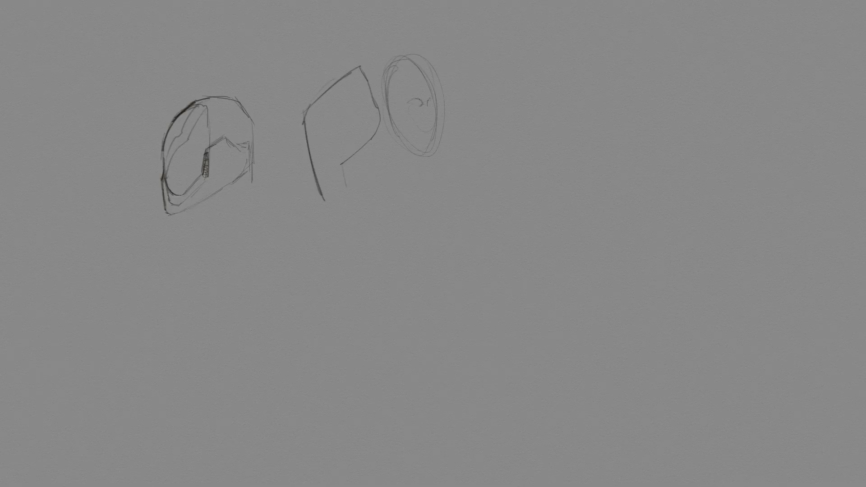
- Sketch torso, hips and kneeling legs under the bald head, then start the right-hand figure outline
{"action": "left_click_drag", "start_coordinate": [425, 88], "coordinate": [423, 138]}
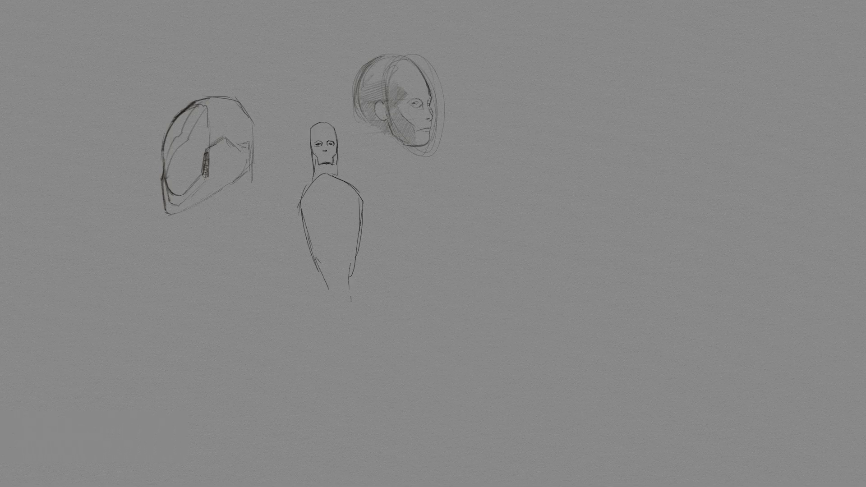
{"action": "left_click_drag", "start_coordinate": [326, 149], "coordinate": [331, 166]}
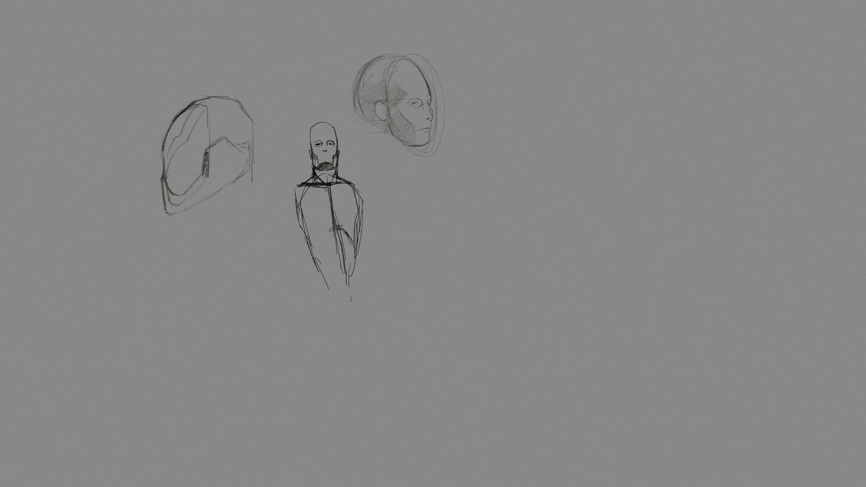
{"action": "left_click_drag", "start_coordinate": [315, 226], "coordinate": [347, 276]}
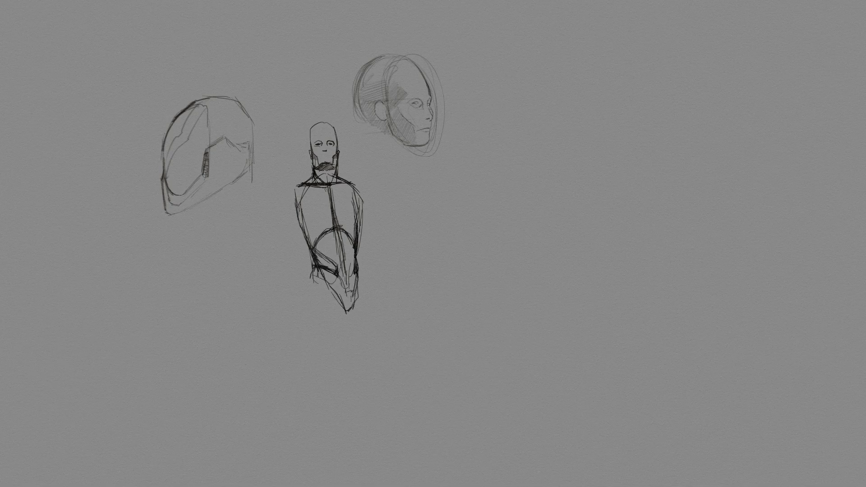
{"action": "left_click_drag", "start_coordinate": [332, 265], "coordinate": [353, 298]}
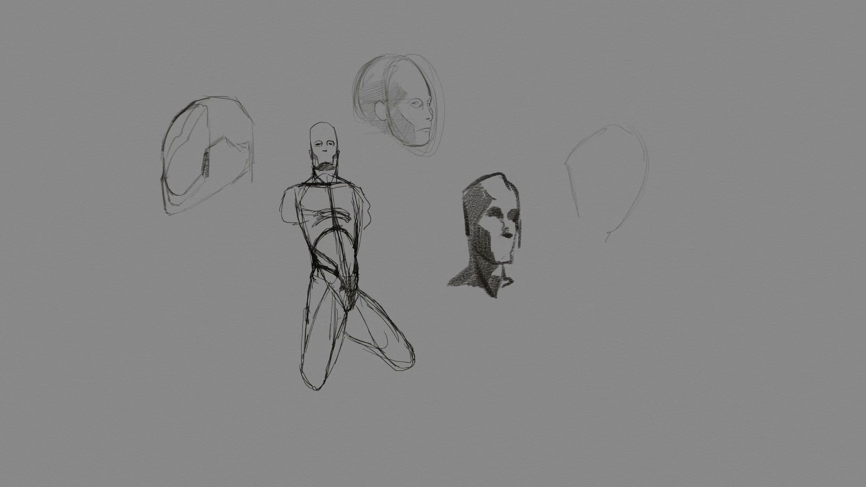
{"action": "left_click_drag", "start_coordinate": [594, 111], "coordinate": [586, 298]}
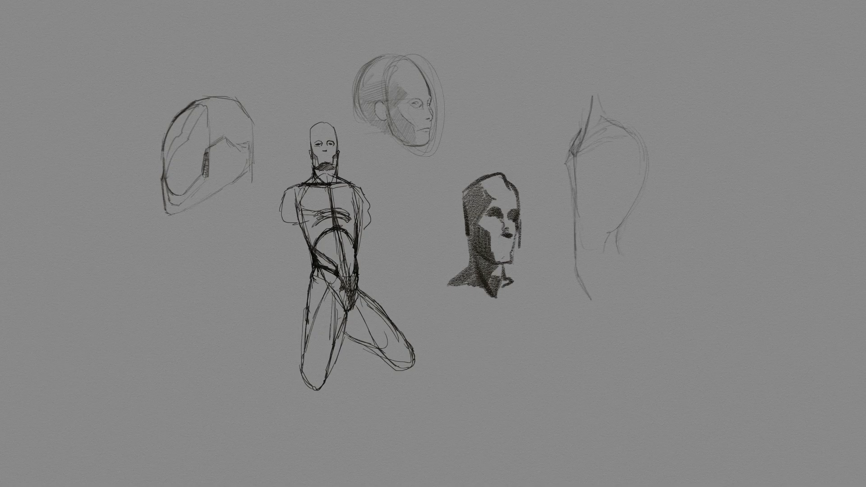
{"action": "left_click_drag", "start_coordinate": [591, 99], "coordinate": [580, 127]}
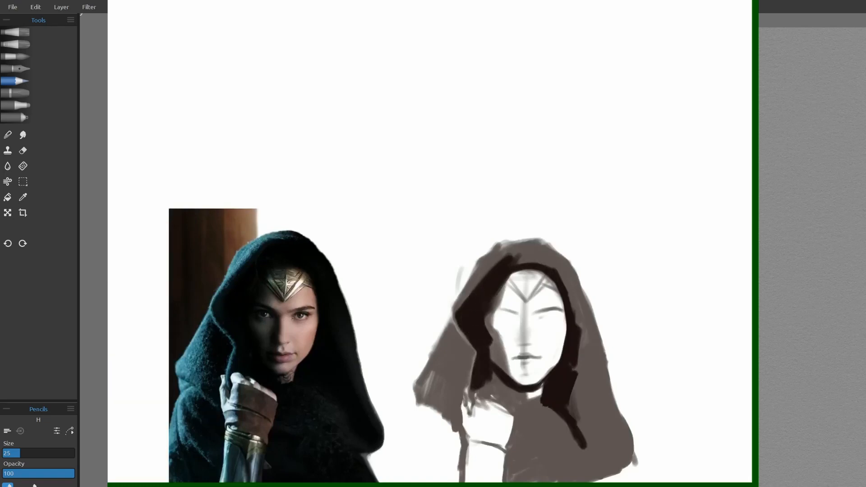
- Darken the hood around the pale face in the hooded figure study
{"action": "left_click_drag", "start_coordinate": [558, 259], "coordinate": [608, 453]}
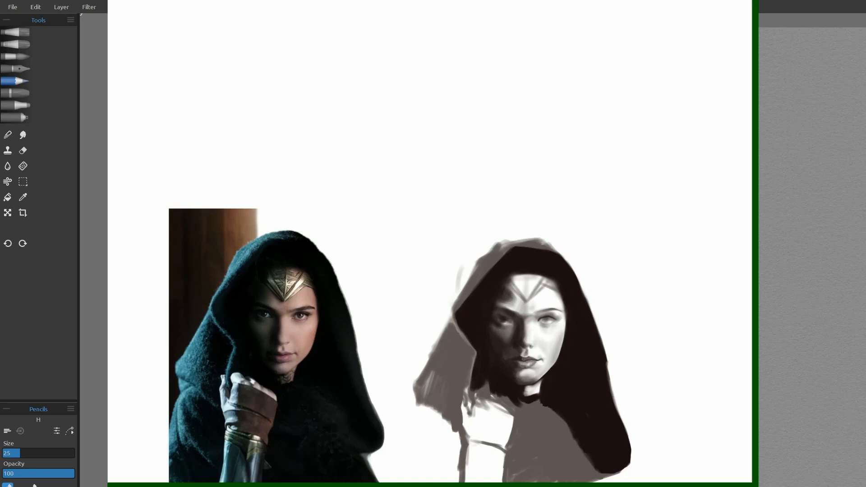
- Detail the diadem on the forehead and paint the hand raised beneath the chin
{"action": "left_click_drag", "start_coordinate": [458, 309], "coordinate": [470, 353]}
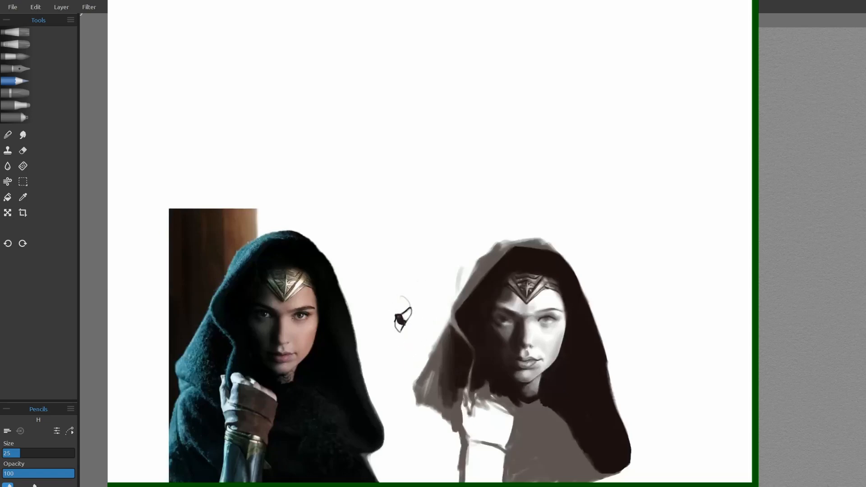
{"action": "left_click_drag", "start_coordinate": [497, 298], "coordinate": [558, 307]}
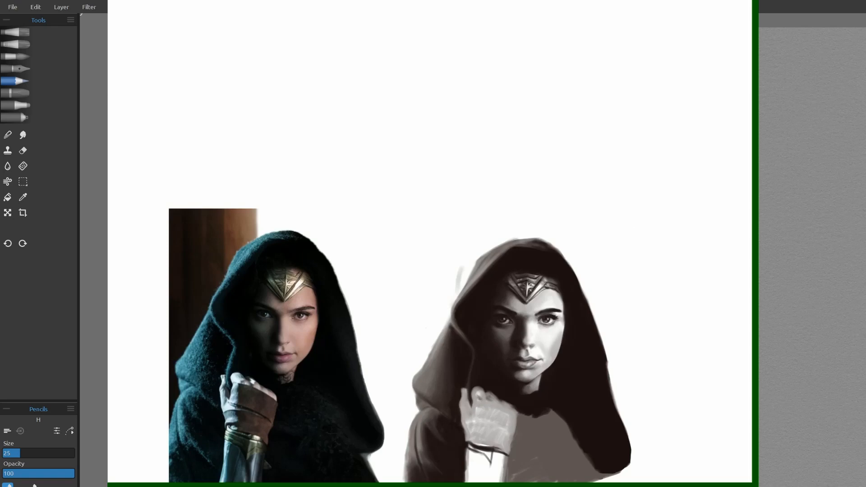
- Add the chevron pattern on the wrist bracer below the raised hand
{"action": "left_click_drag", "start_coordinate": [481, 387], "coordinate": [492, 470]}
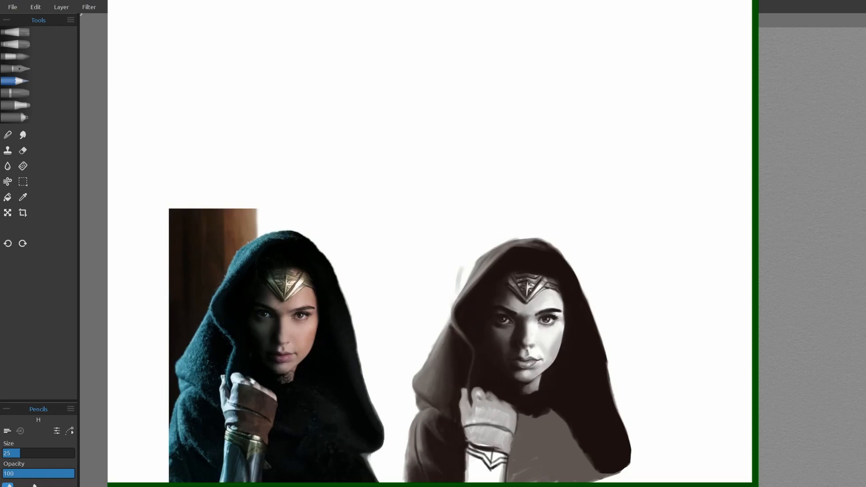